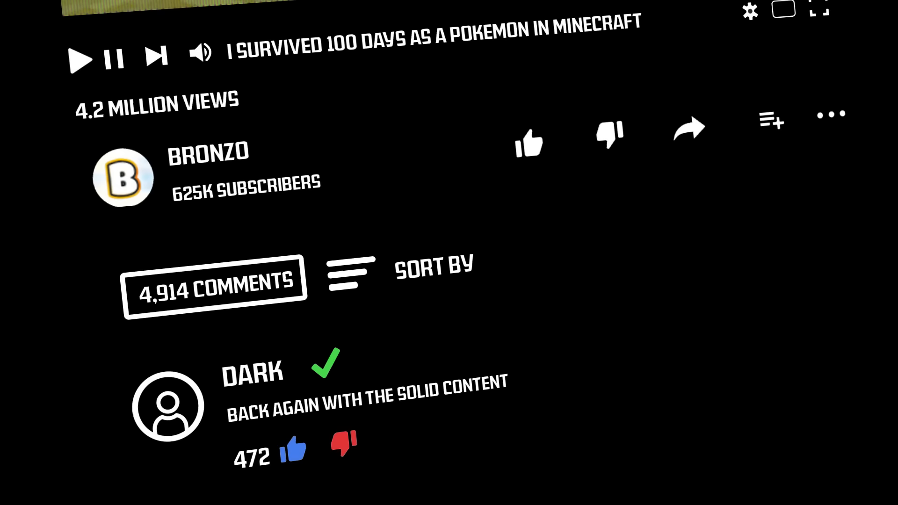
scroll("down", 3)
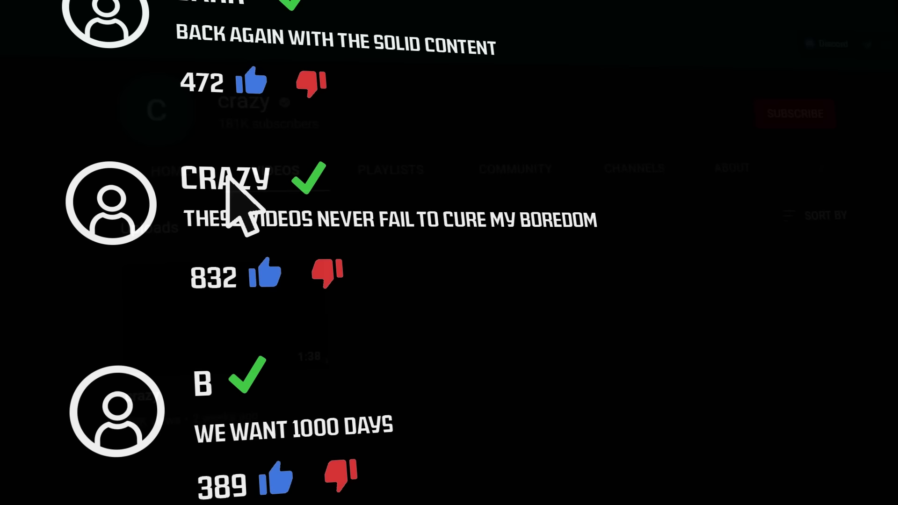